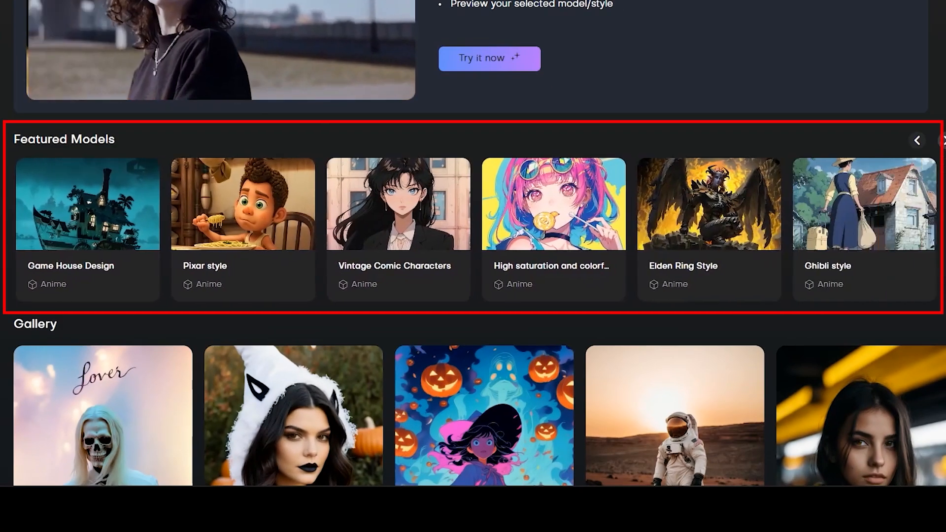
- Browse Featured Models, preview the green-haired girl video prompt and show the Artistic style presets
{"action": "scroll", "scroll_direction": "down", "scroll_amount": 3}
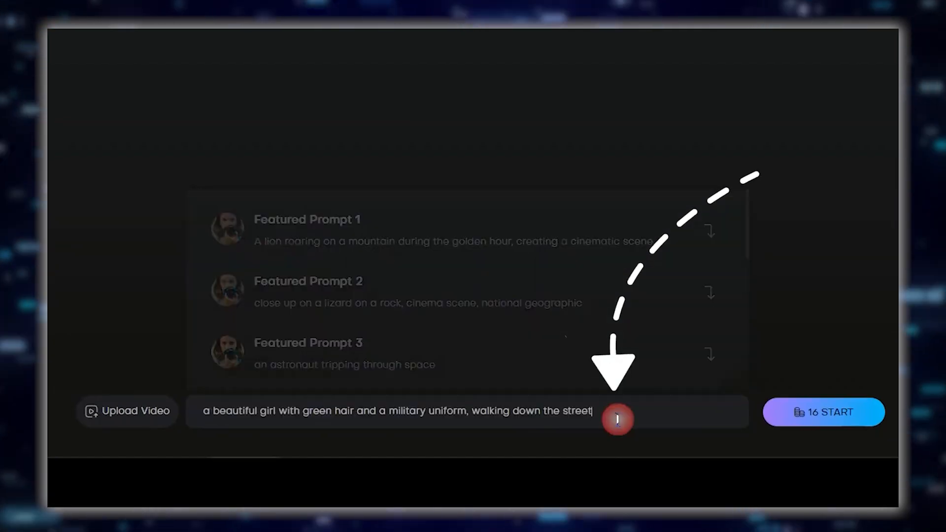
{"action": "left_click", "coordinate": [823, 412]}
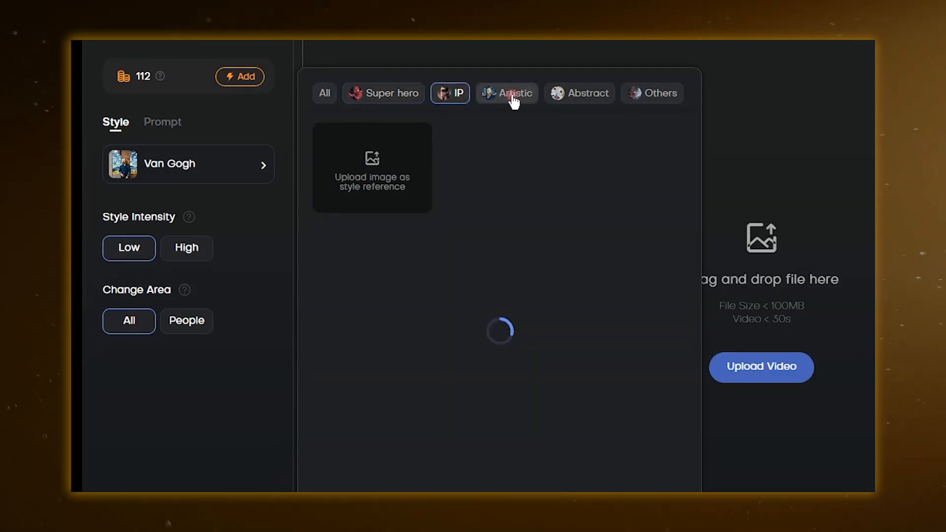
{"action": "left_click", "coordinate": [324, 92]}
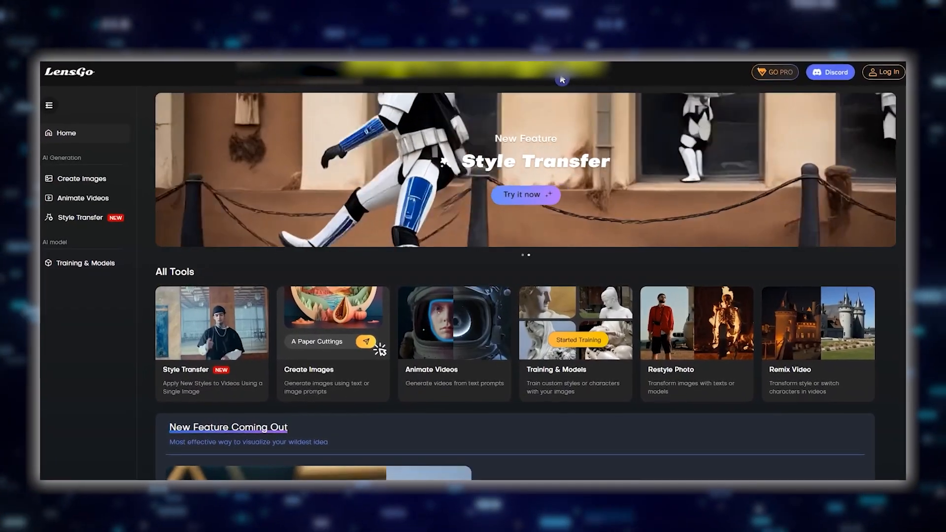
- Sign in with Google and finish the welcome profile with Other as the career
{"action": "left_click", "coordinate": [882, 71]}
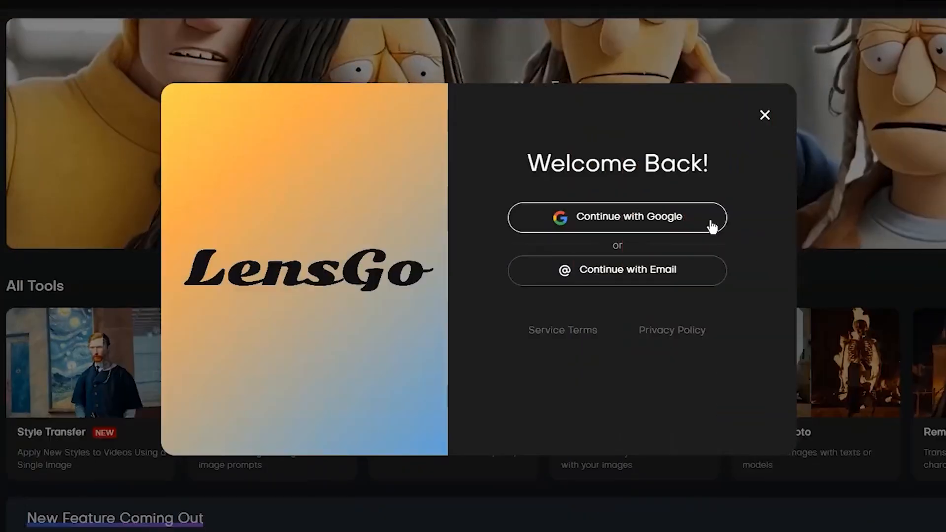
{"action": "left_click", "coordinate": [617, 217]}
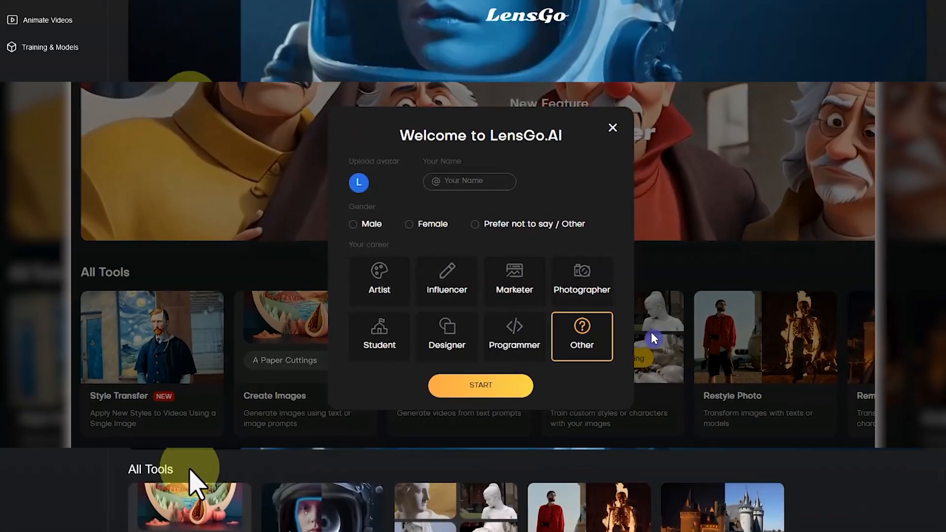
{"action": "left_click", "coordinate": [612, 127]}
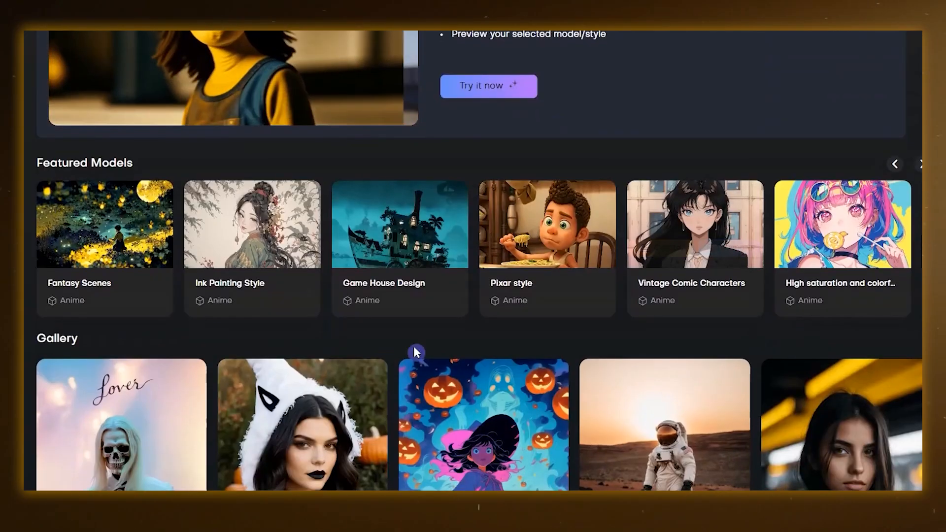
- Scroll Featured Models toward the generated Pixar-style goddess images
{"action": "scroll", "scroll_direction": "down", "scroll_amount": 3}
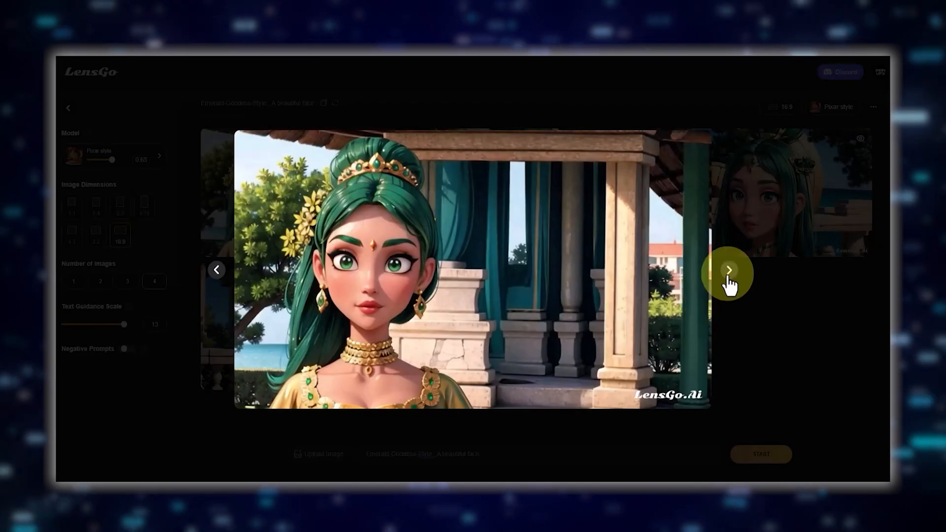
- Choose the Pixar style model and request four images per generation
{"action": "left_click", "coordinate": [728, 270]}
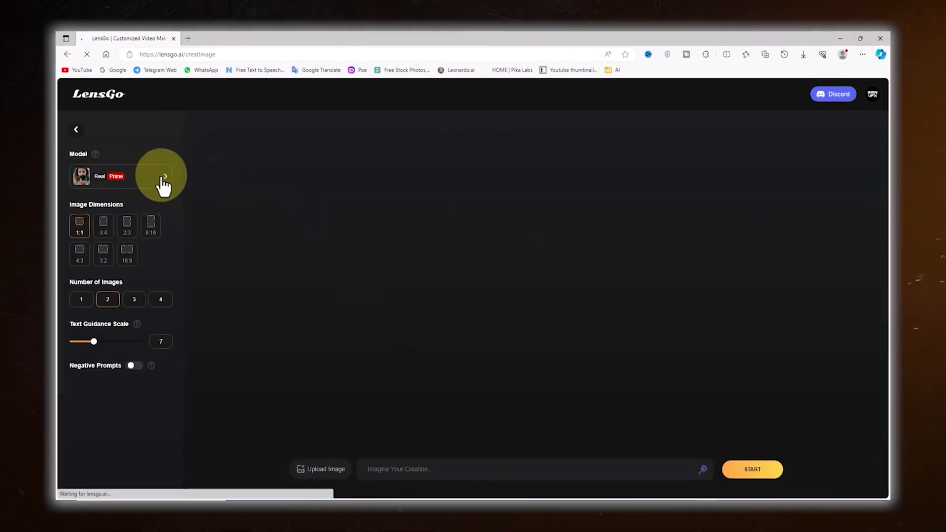
{"action": "left_click", "coordinate": [162, 176]}
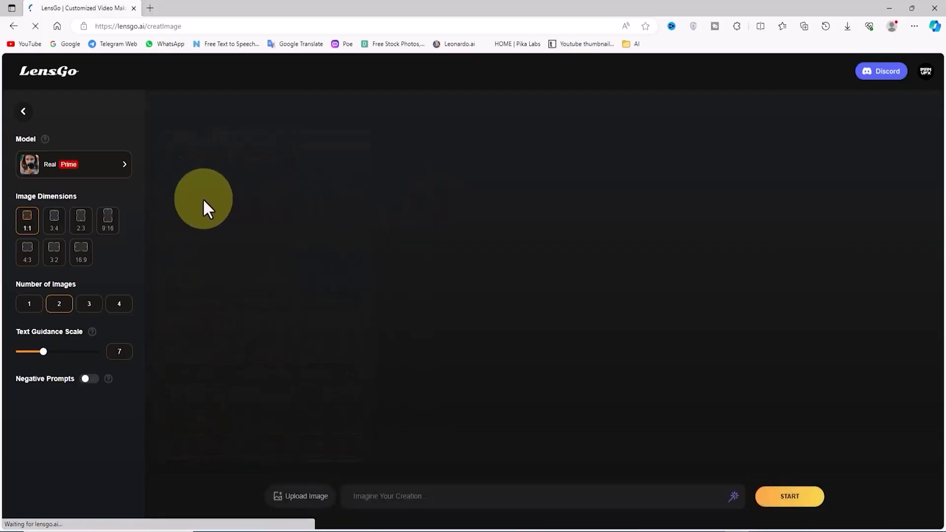
{"action": "mouse_move", "coordinate": [82, 233]}
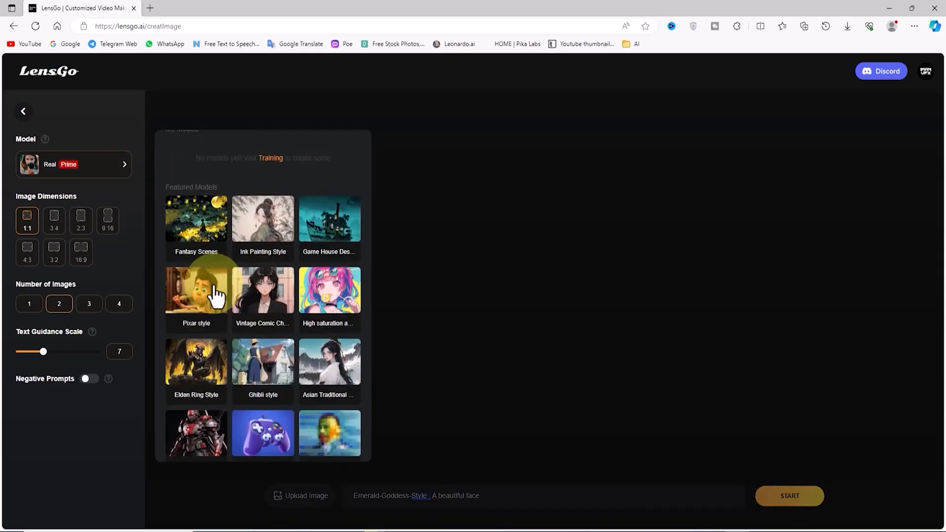
{"action": "left_click", "coordinate": [195, 289]}
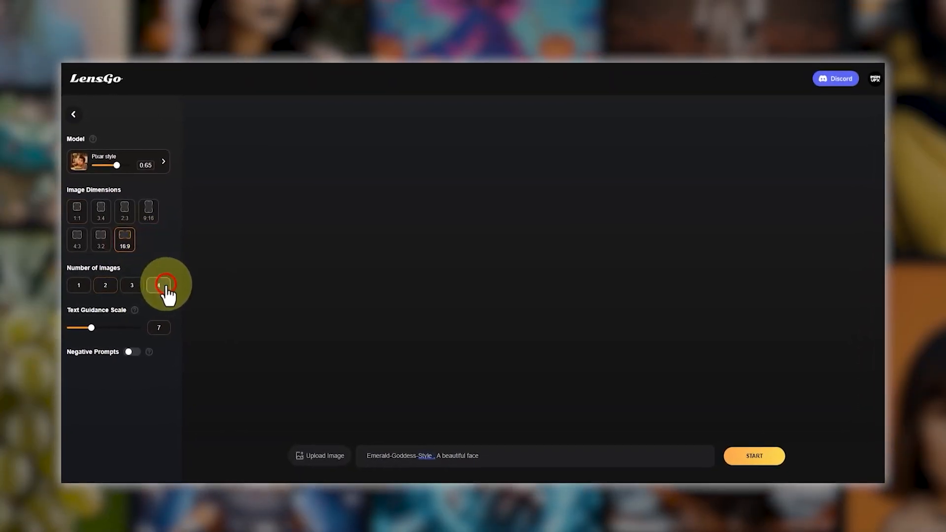
{"action": "left_click", "coordinate": [158, 285]}
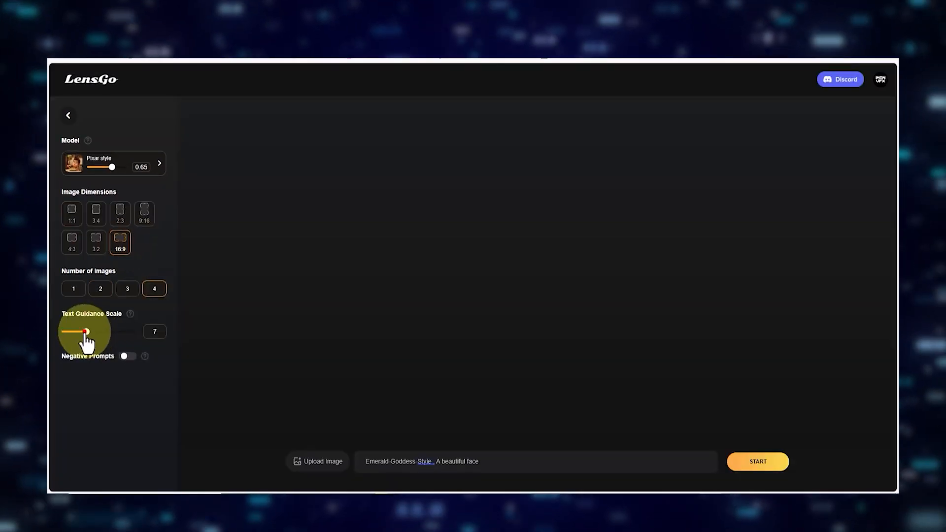
- Adjust the text guidance scale and enable Negative Prompts, editing the default text
{"action": "left_click", "coordinate": [757, 461]}
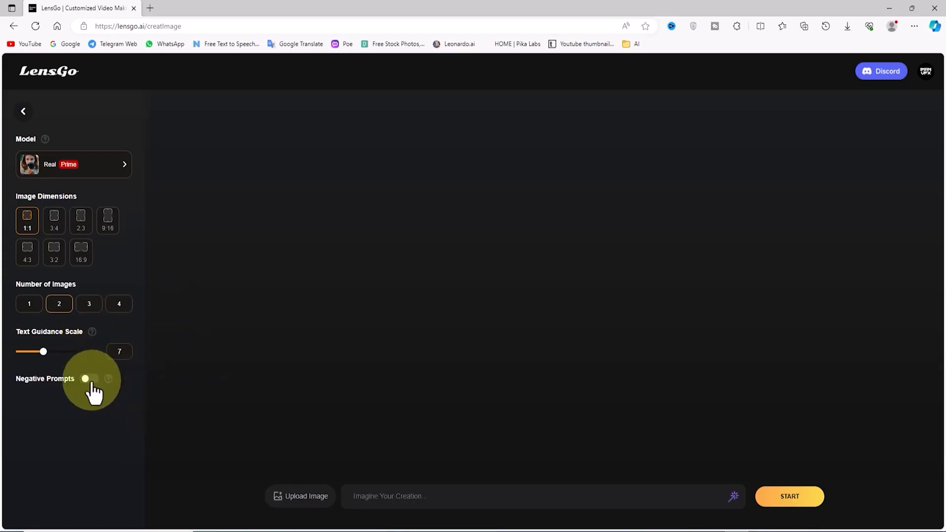
{"action": "left_click", "coordinate": [85, 378]}
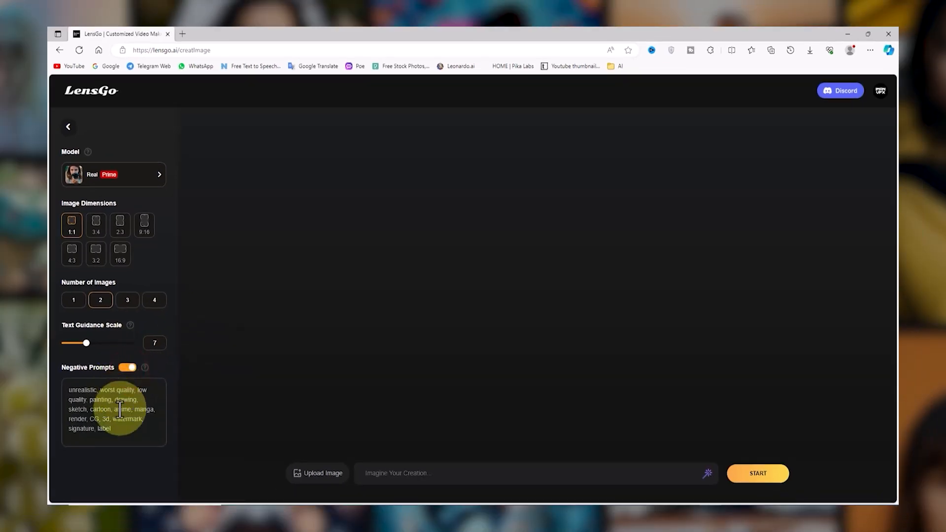
{"action": "left_click", "coordinate": [127, 367]}
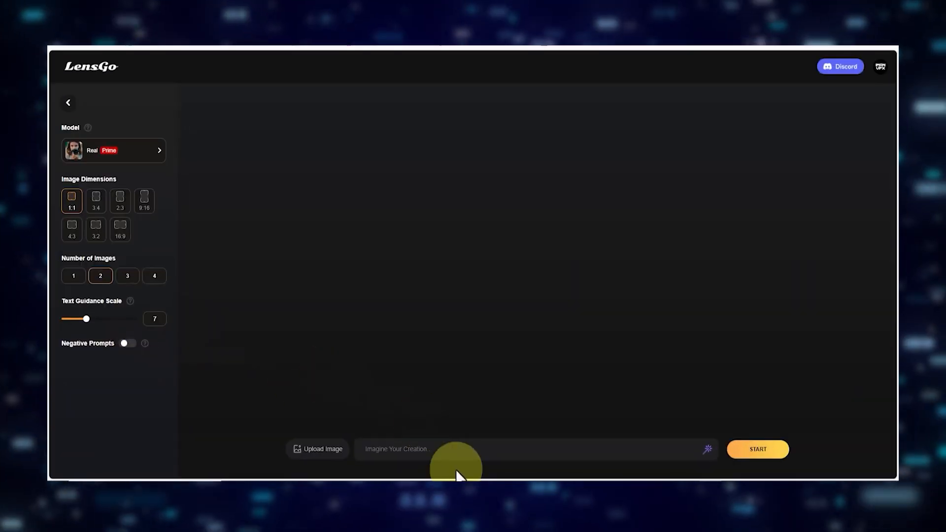
- Set the Emerald-Goddess images to 16:9 widescreen and raise text guidance to 13
{"action": "right_click", "coordinate": [434, 449]}
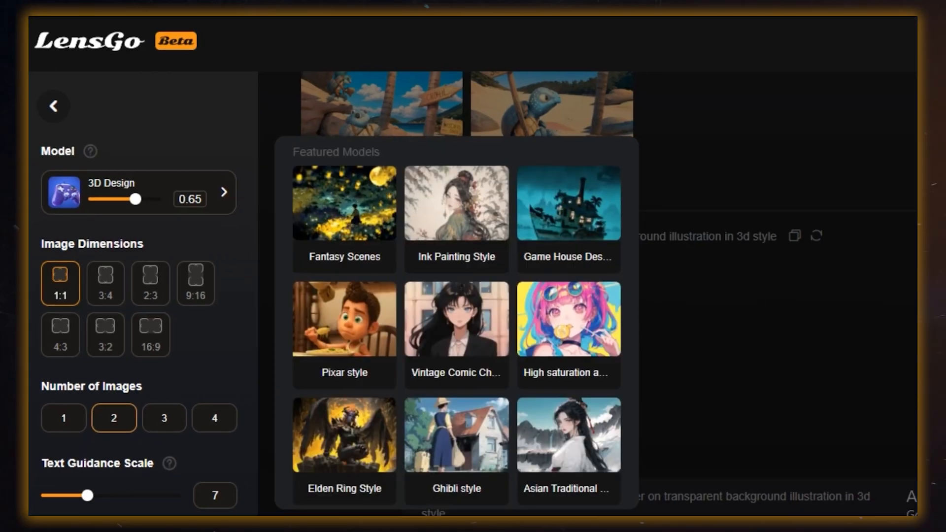
{"action": "scroll", "scroll_direction": "down", "scroll_amount": 3}
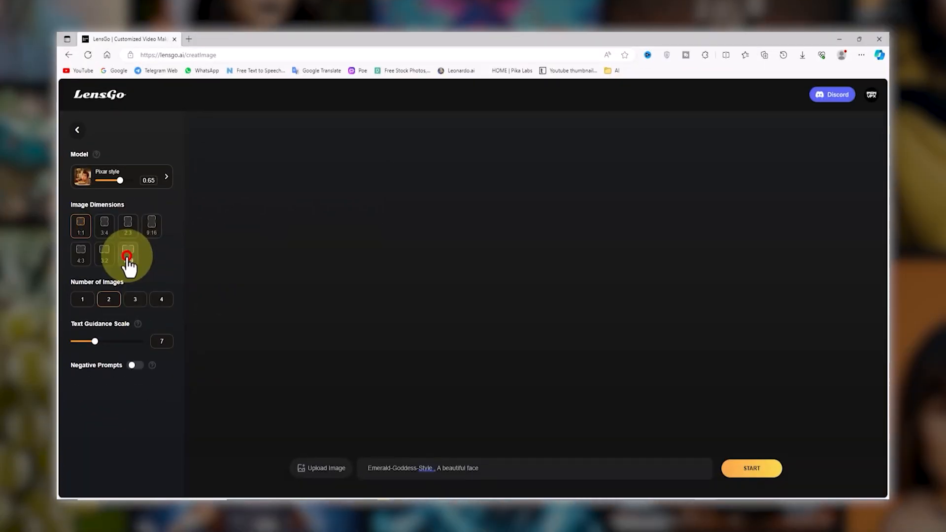
{"action": "left_click", "coordinate": [127, 253]}
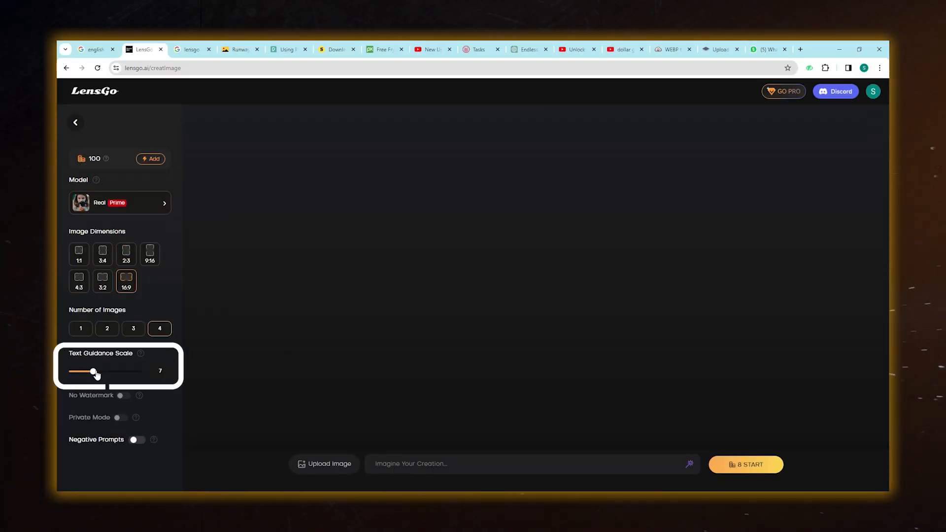
{"action": "left_click_drag", "start_coordinate": [94, 371], "coordinate": [127, 372]}
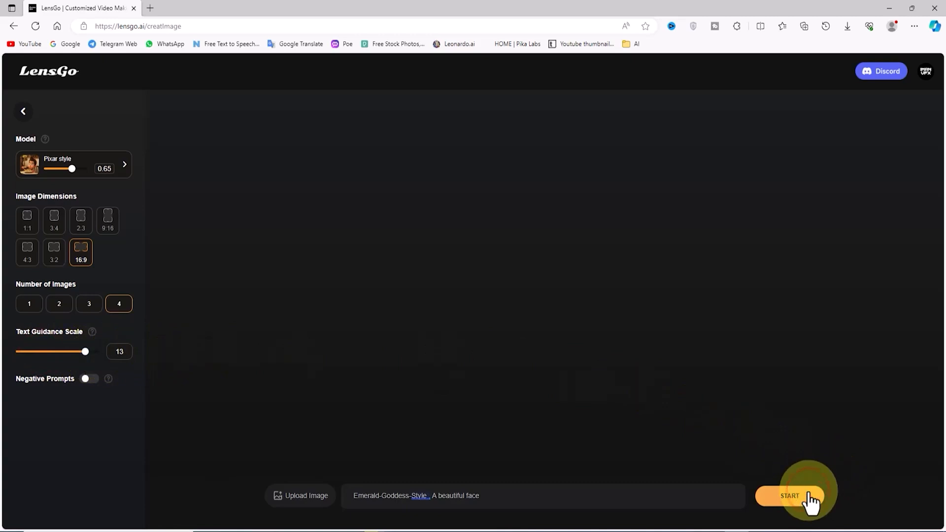
- Attach a reference image and start generating the four Pixar-style goddess face images
{"action": "left_click", "coordinate": [789, 495]}
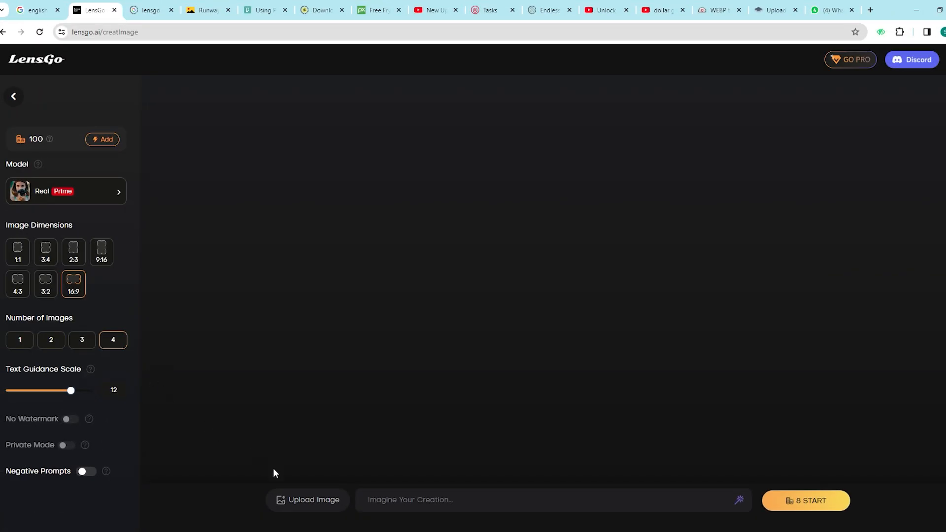
{"action": "left_click", "coordinate": [307, 498]}
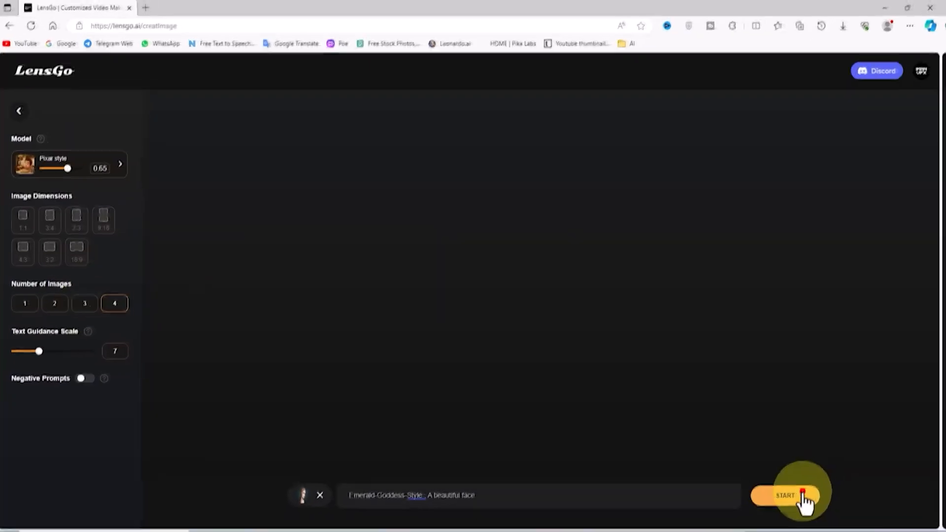
{"action": "left_click", "coordinate": [786, 495]}
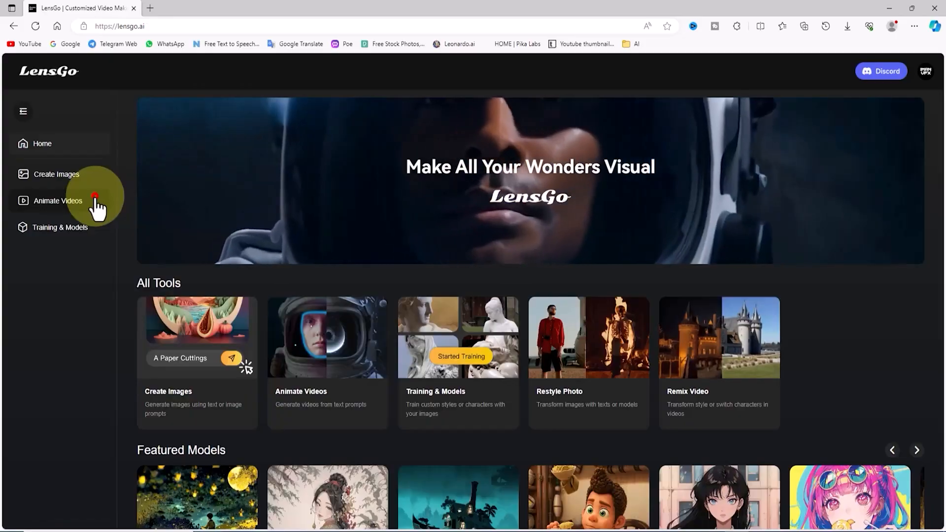
- Set the princess video in Animate Videos to the Longer duration
{"action": "left_click", "coordinate": [59, 200]}
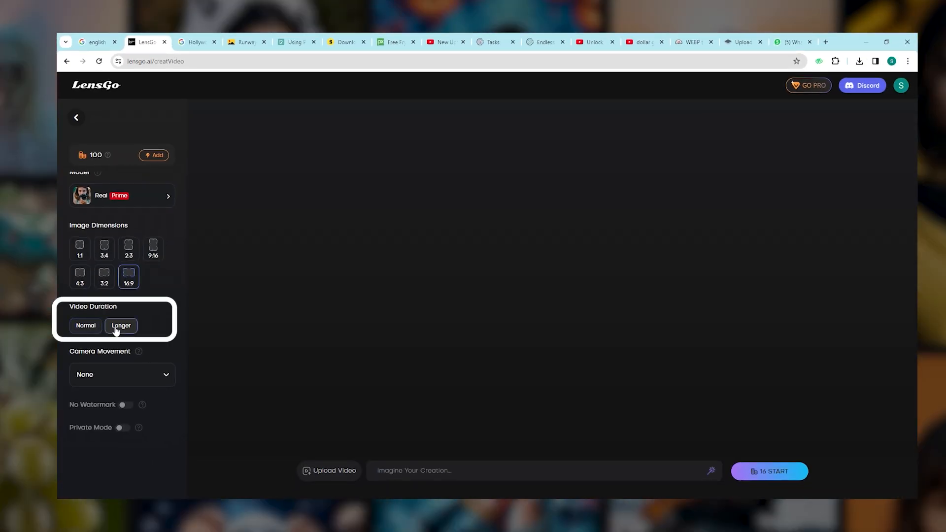
{"action": "left_click", "coordinate": [543, 470]}
{"action": "type", "text": "A Princess wearing a tiara .. Highly detailed and cinematic"}
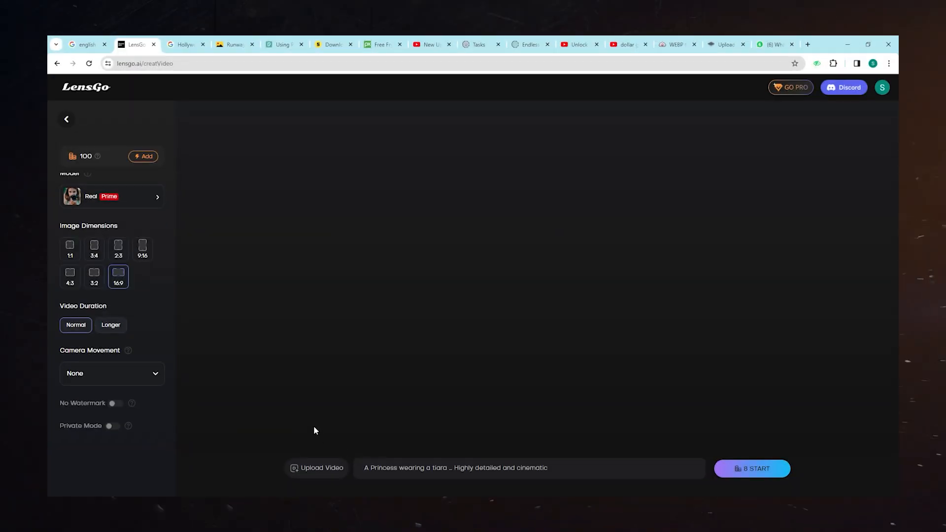
{"action": "left_click", "coordinate": [111, 324]}
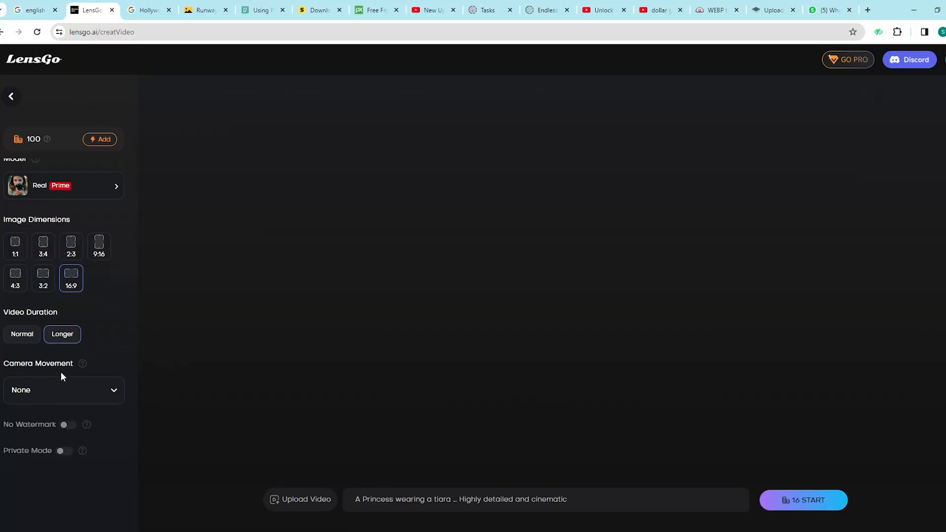
- Choose Zoom In camera movement and start generating the princess video
{"action": "left_click", "coordinate": [63, 390]}
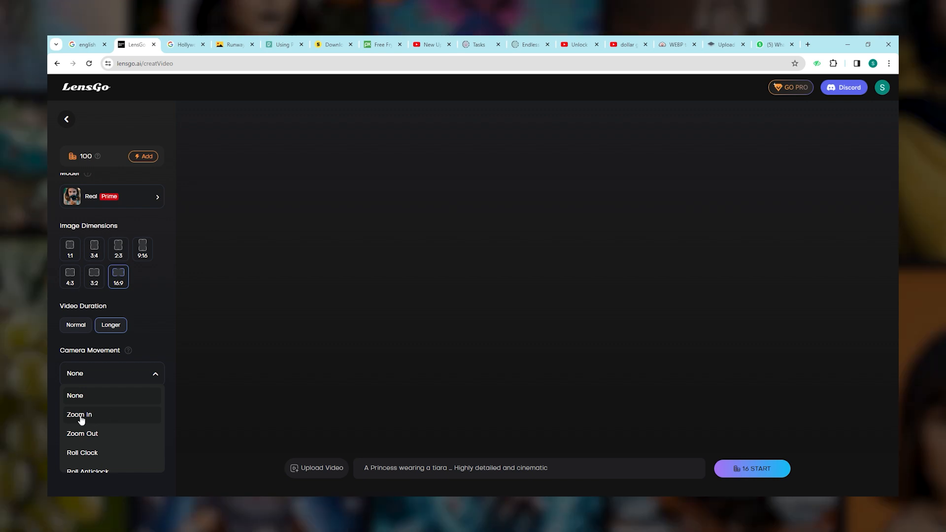
{"action": "left_click", "coordinate": [79, 417]}
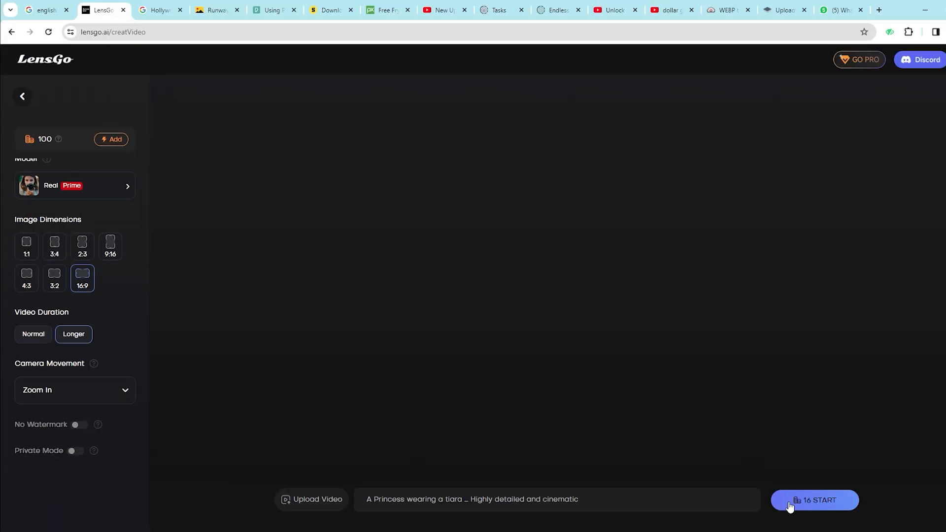
{"action": "left_click", "coordinate": [814, 500]}
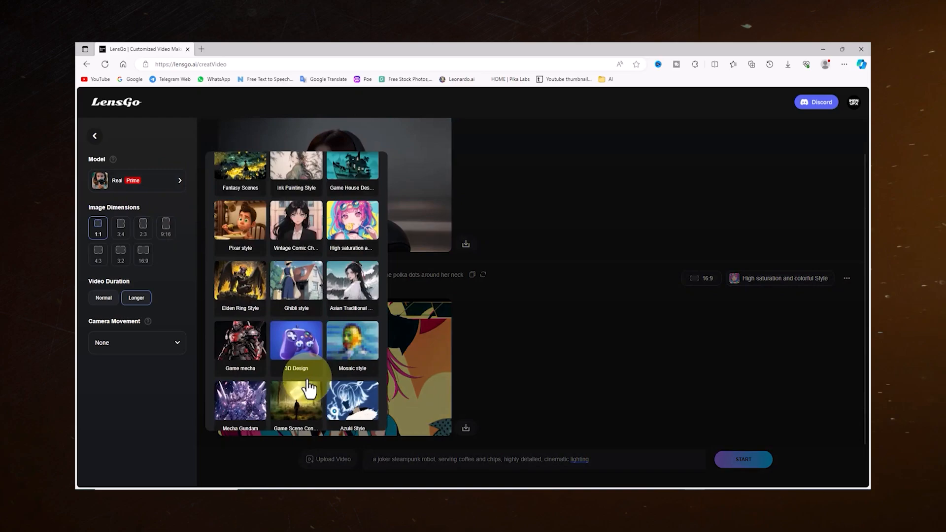
- Generate the widescreen zoom-in joker steampunk robot coffee-and-chips video
{"action": "left_click", "coordinate": [742, 460]}
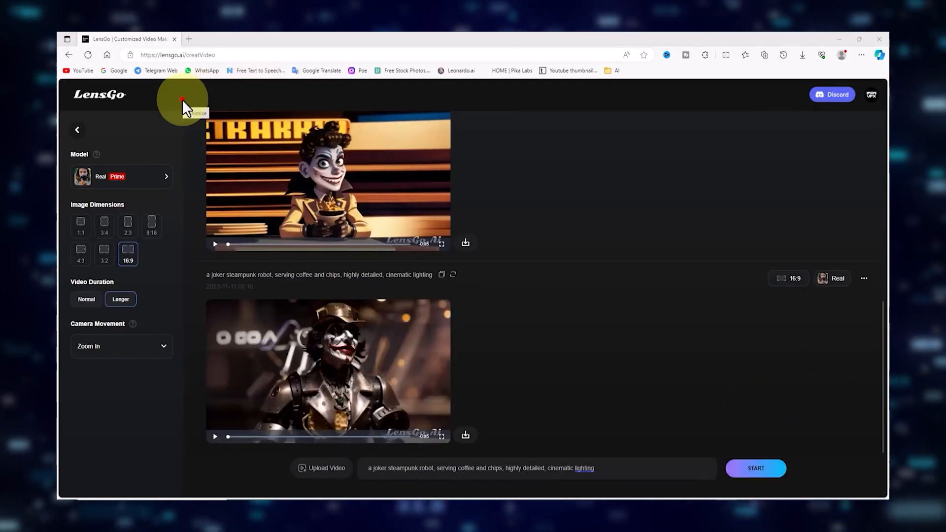
{"action": "mouse_move", "coordinate": [420, 436]}
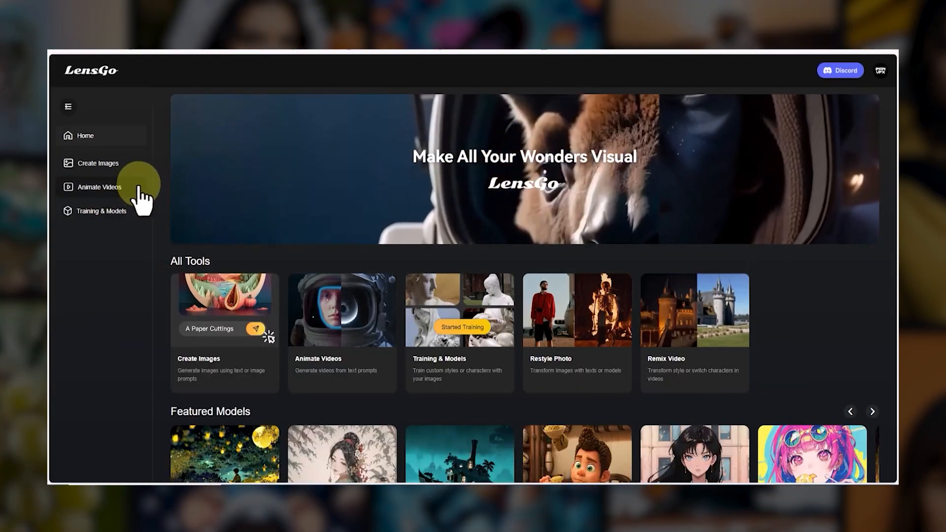
- Return to Animate Videos and upload the joker robot source video to restyle
{"action": "left_click", "coordinate": [99, 187]}
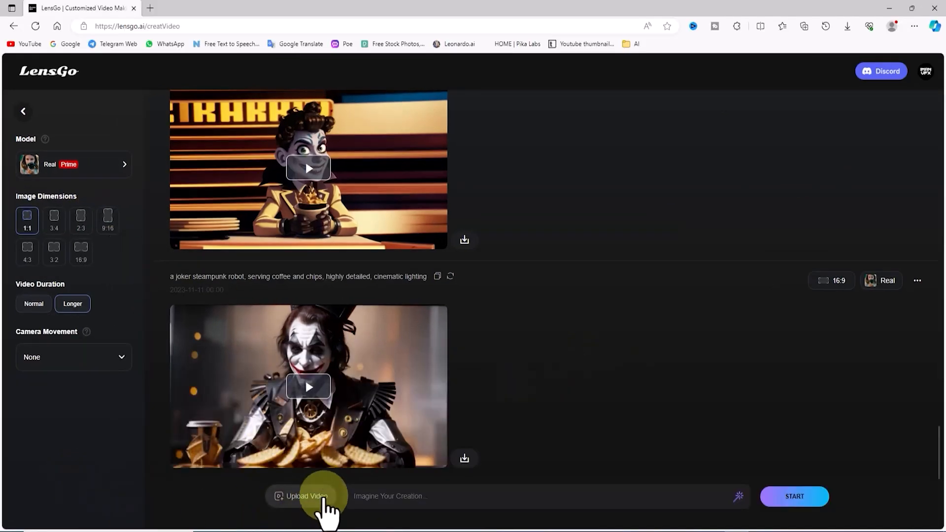
{"action": "left_click", "coordinate": [306, 495]}
{"action": "type", "text": "a joker steampunk robot, highly detailed, cinematic lighting"}
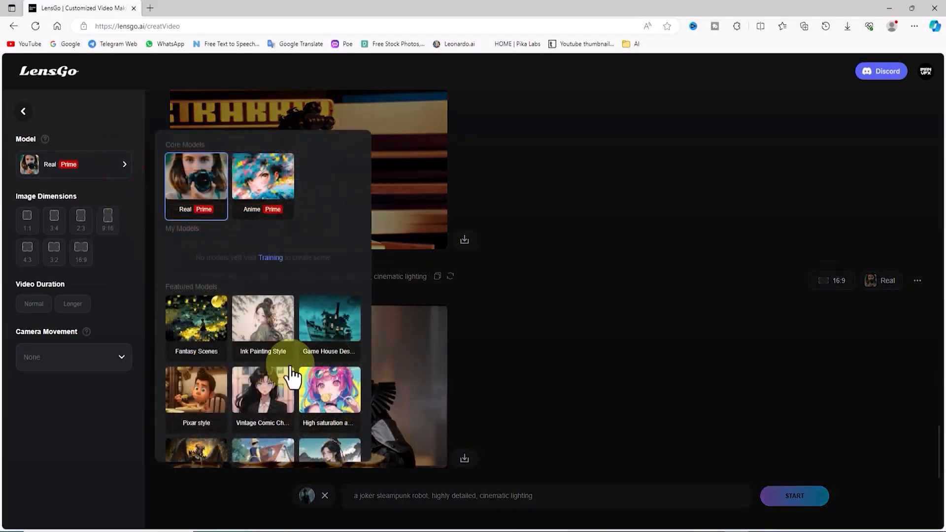
- Pick the Pixar style model and start restyling the uploaded joker robot video
{"action": "scroll", "scroll_direction": "down", "scroll_amount": 3}
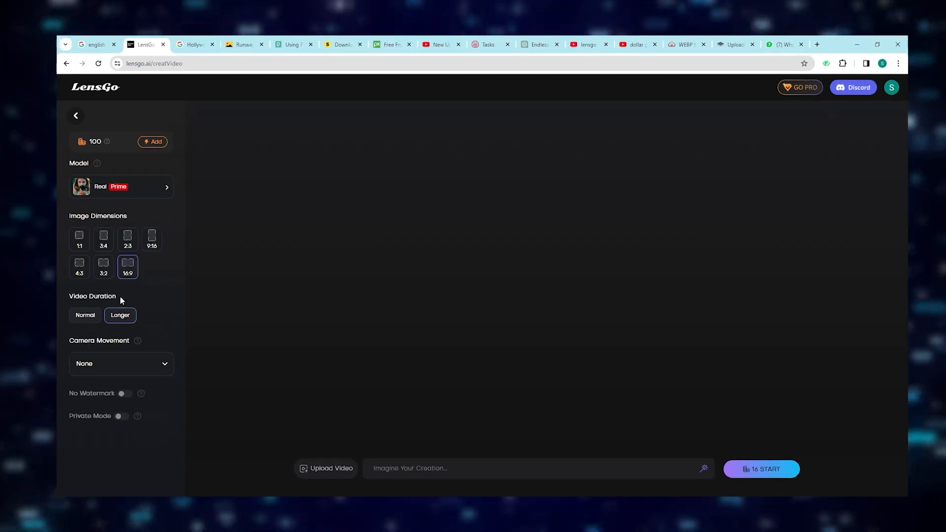
{"action": "mouse_move", "coordinate": [189, 335]}
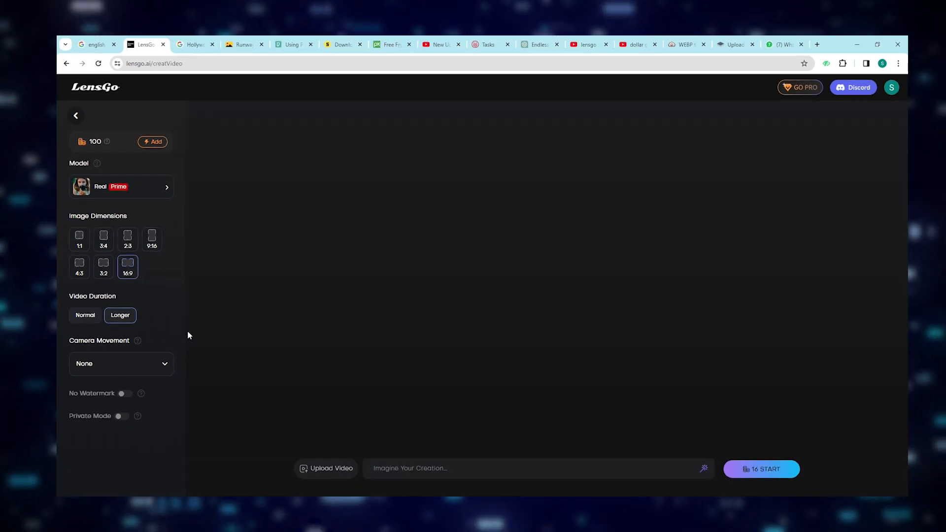
{"action": "left_click", "coordinate": [120, 186]}
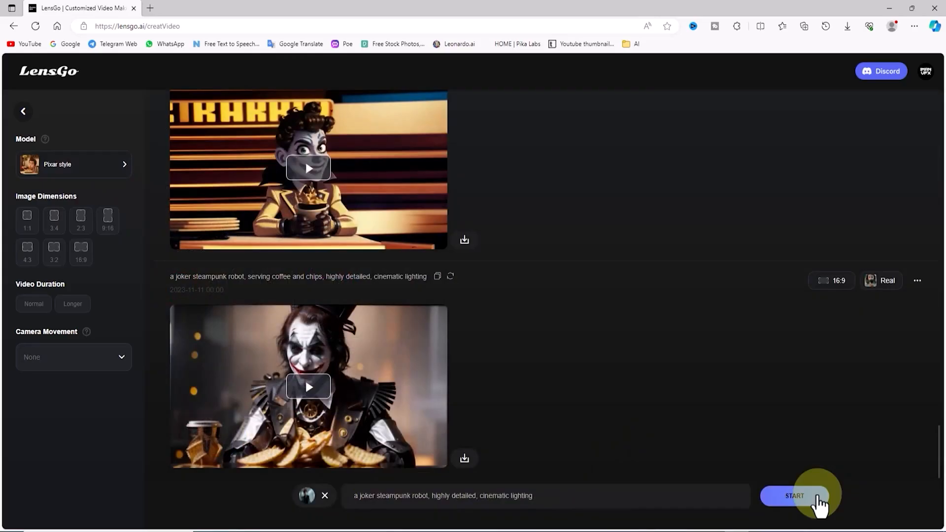
{"action": "left_click", "coordinate": [794, 496]}
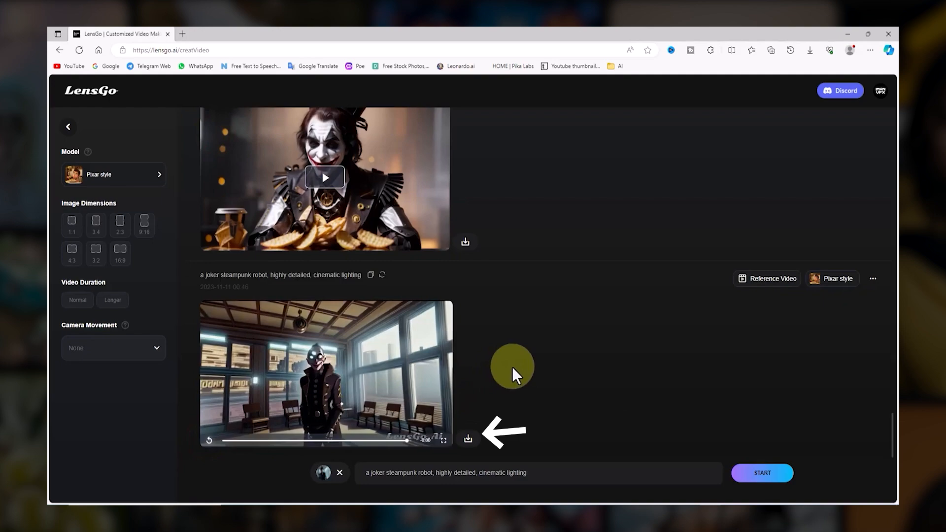
- Restyle the joker robot video as Vintage Comic Characters, start it and play the result
{"action": "left_click", "coordinate": [325, 373]}
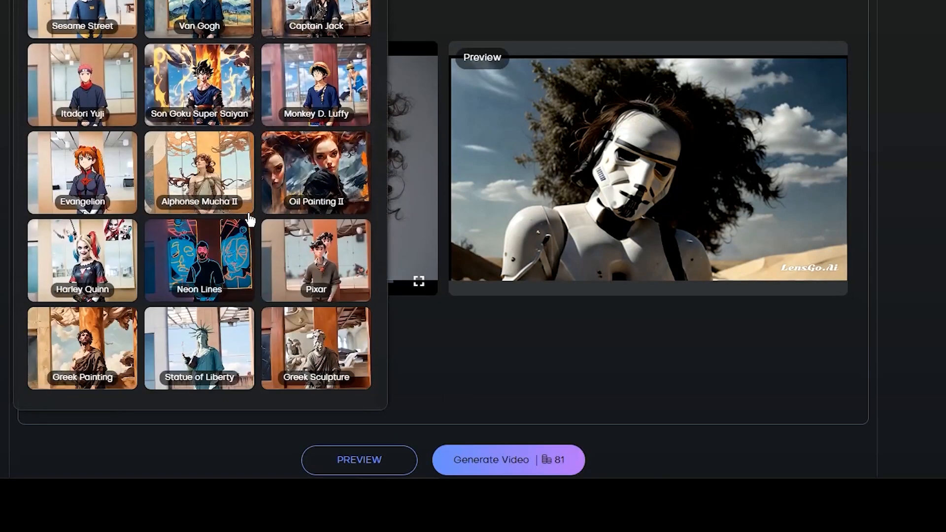
{"action": "left_click", "coordinate": [358, 460]}
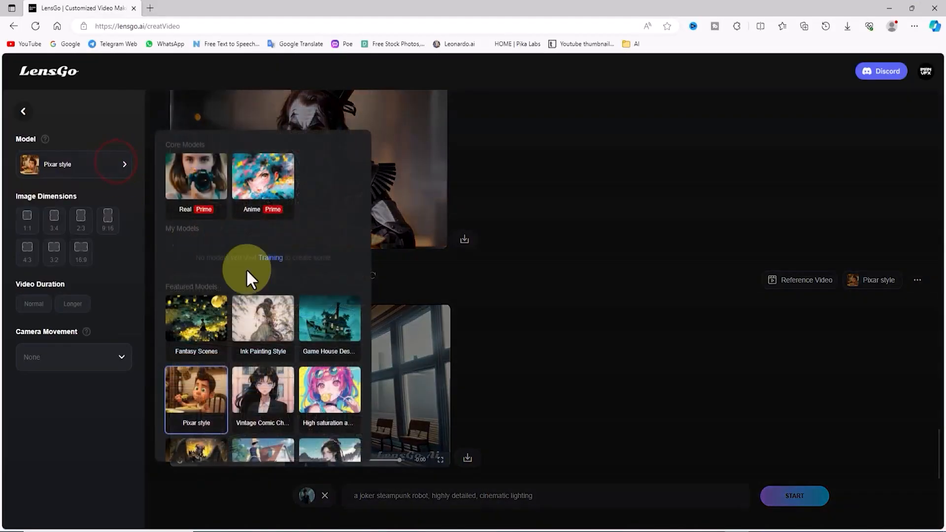
{"action": "left_click", "coordinate": [262, 398]}
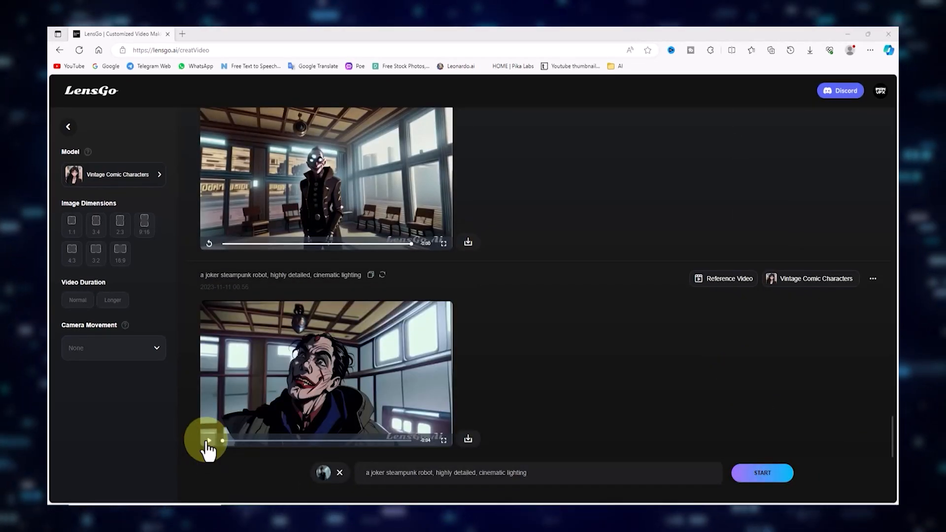
{"action": "left_click", "coordinate": [208, 442]}
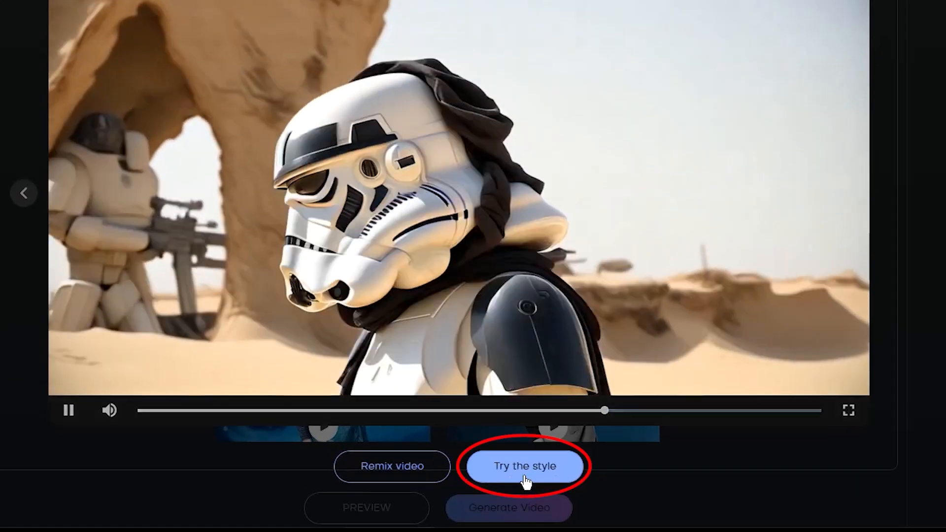
- Try the stormtrooper example's style to reach Remix Video with the style gallery
{"action": "left_click", "coordinate": [523, 466]}
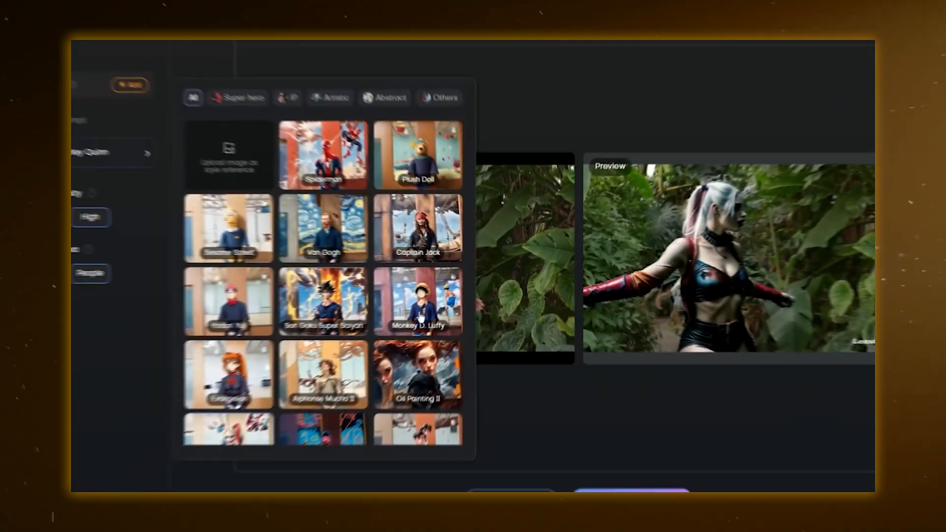